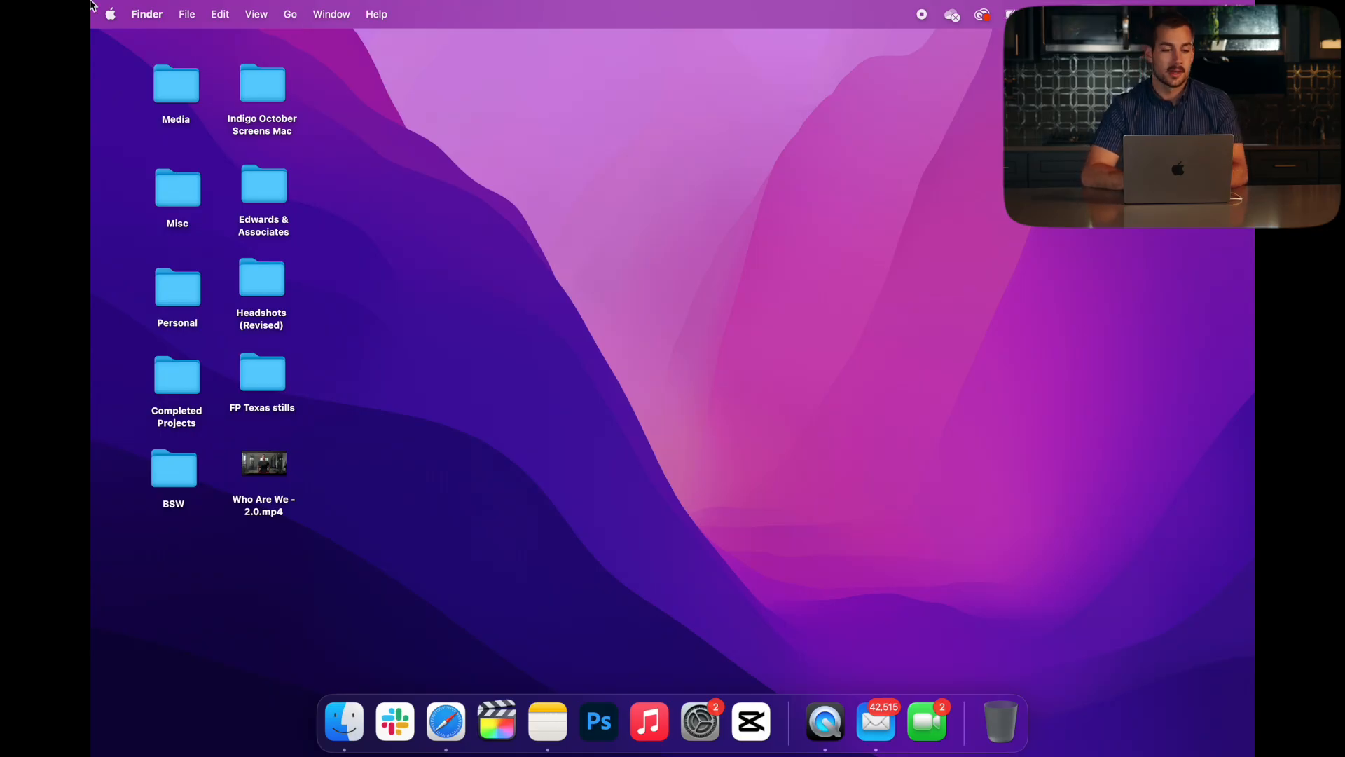
# Launch System Settings from the desktop, landing on the Appearance pane.
pyautogui.click(110, 14)
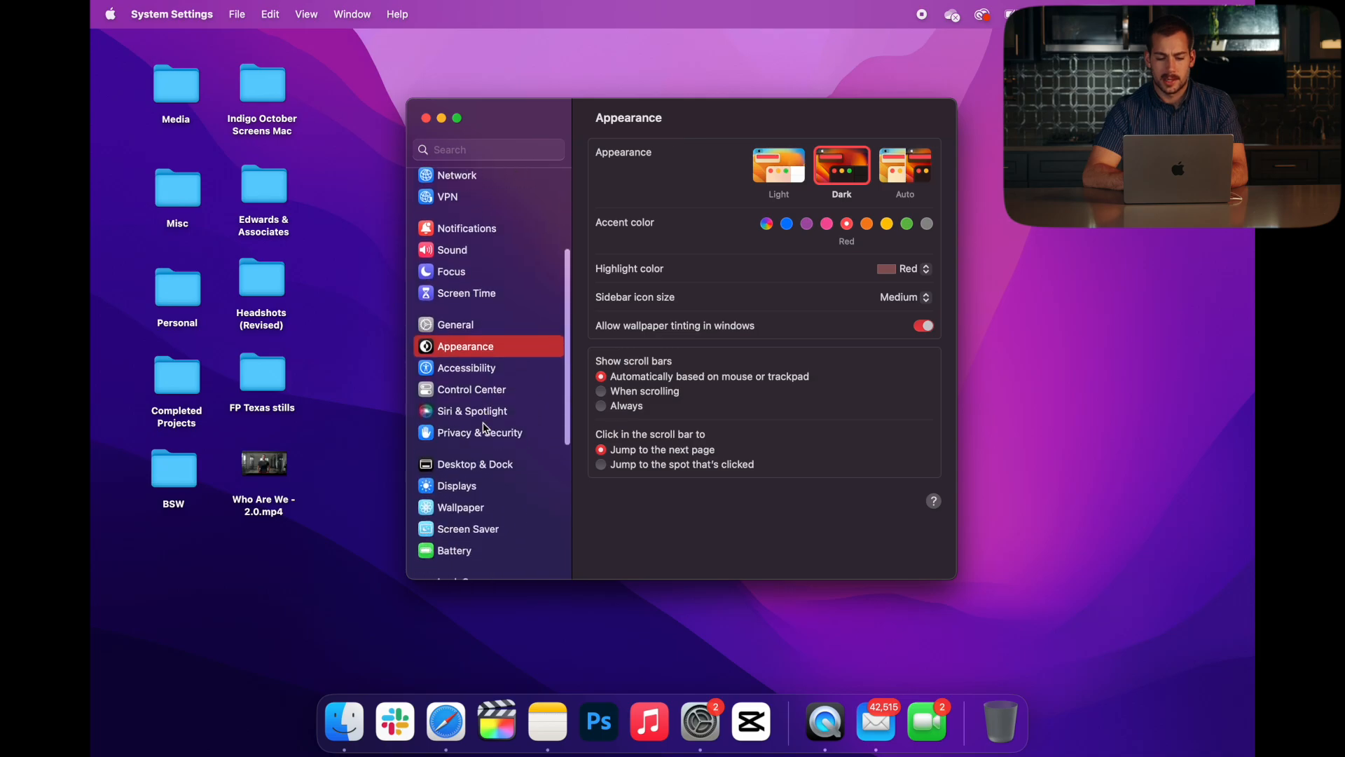
# Search 'sharing', open Sharing, and view the MacBook-Pro-3.local hostname edit dialog.
pyautogui.write('sharing')
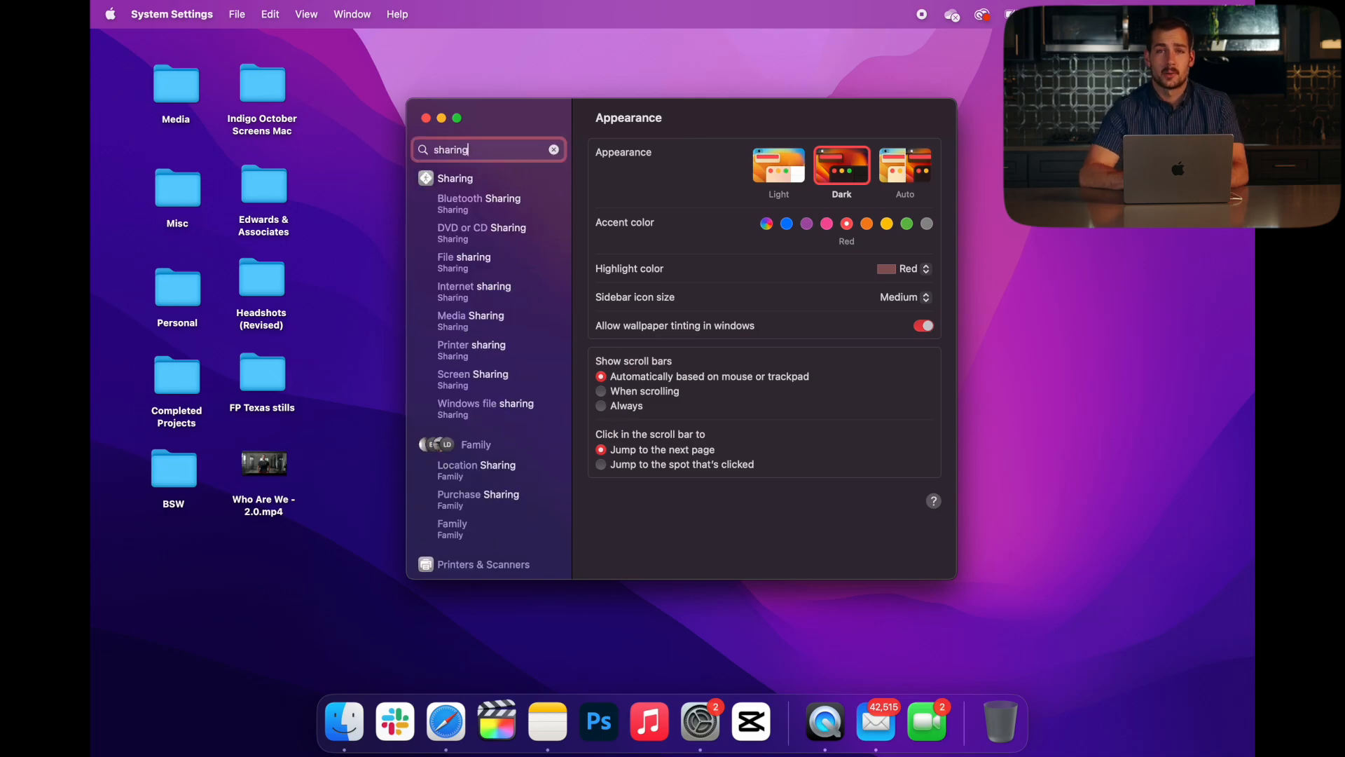
pyautogui.click(456, 179)
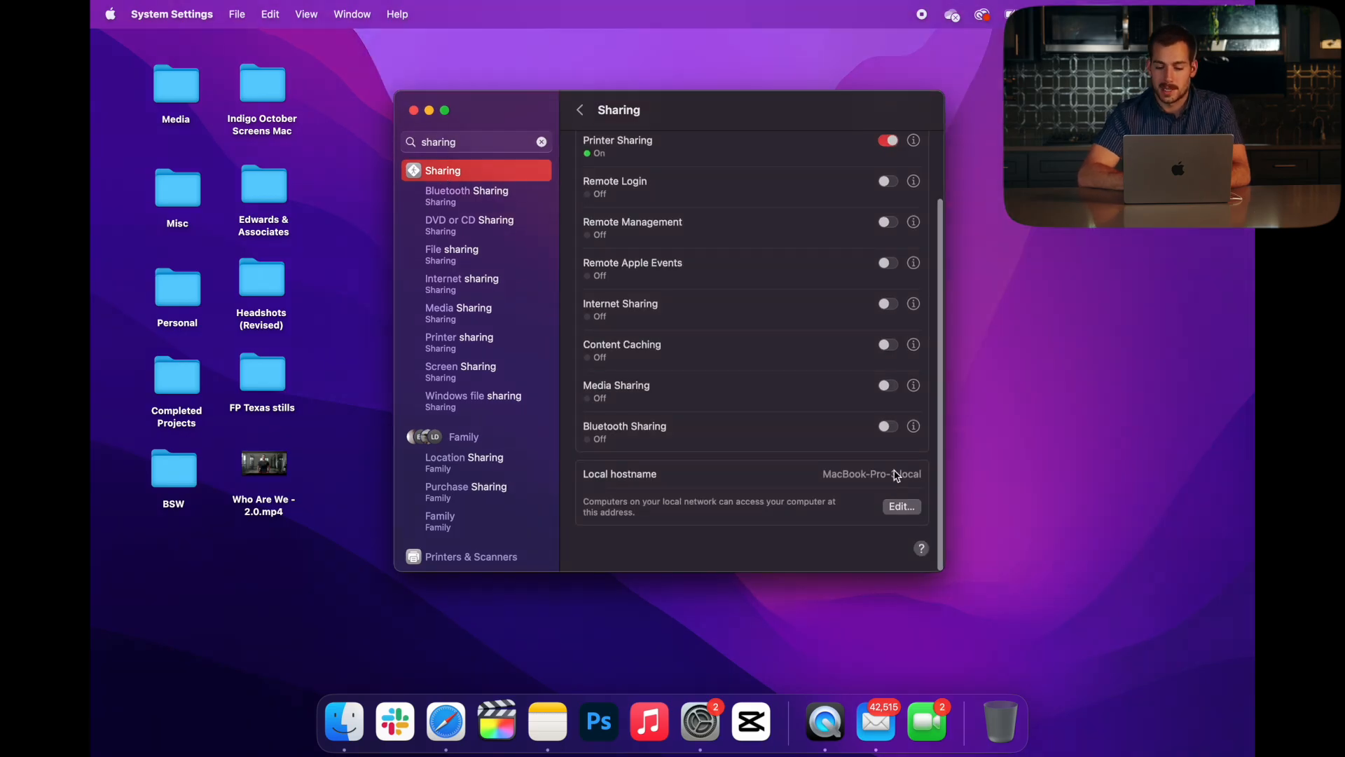
pyautogui.click(901, 506)
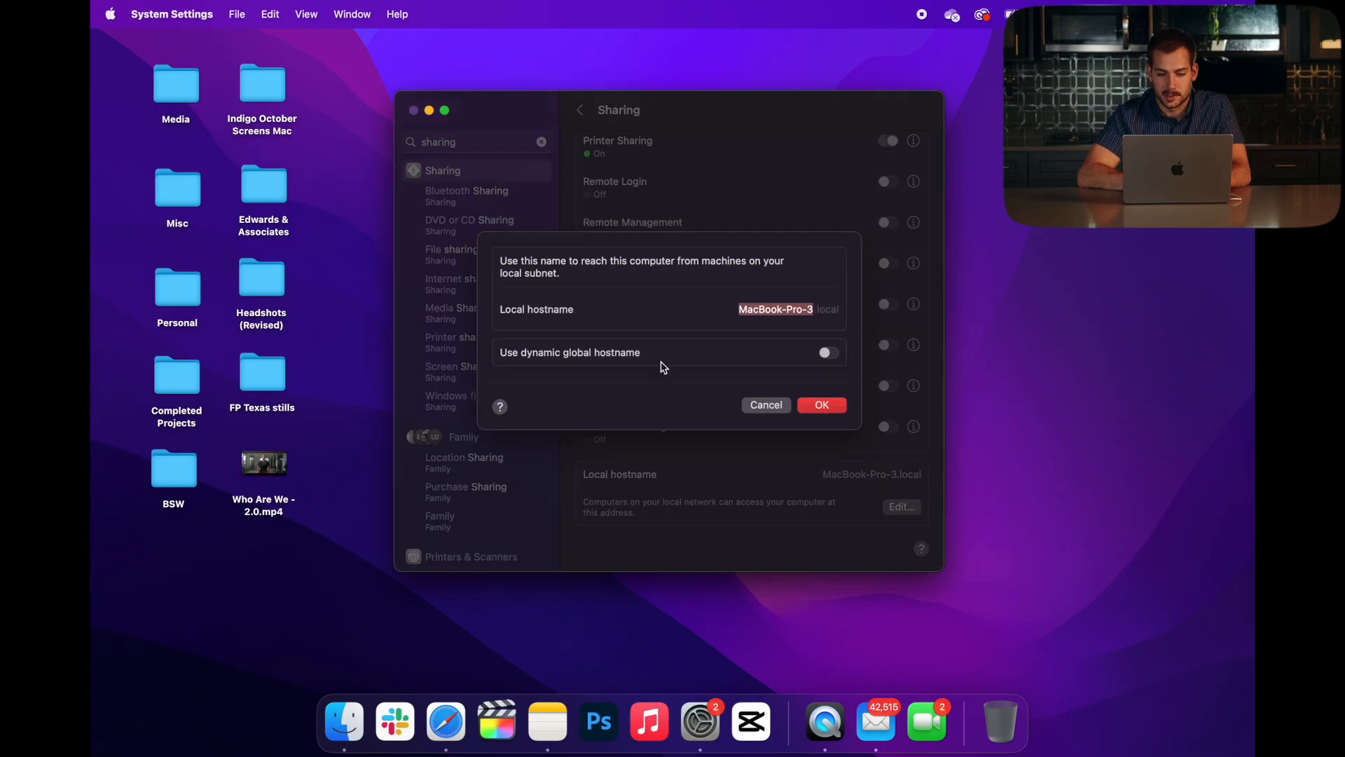
pyautogui.moveTo(700, 264)
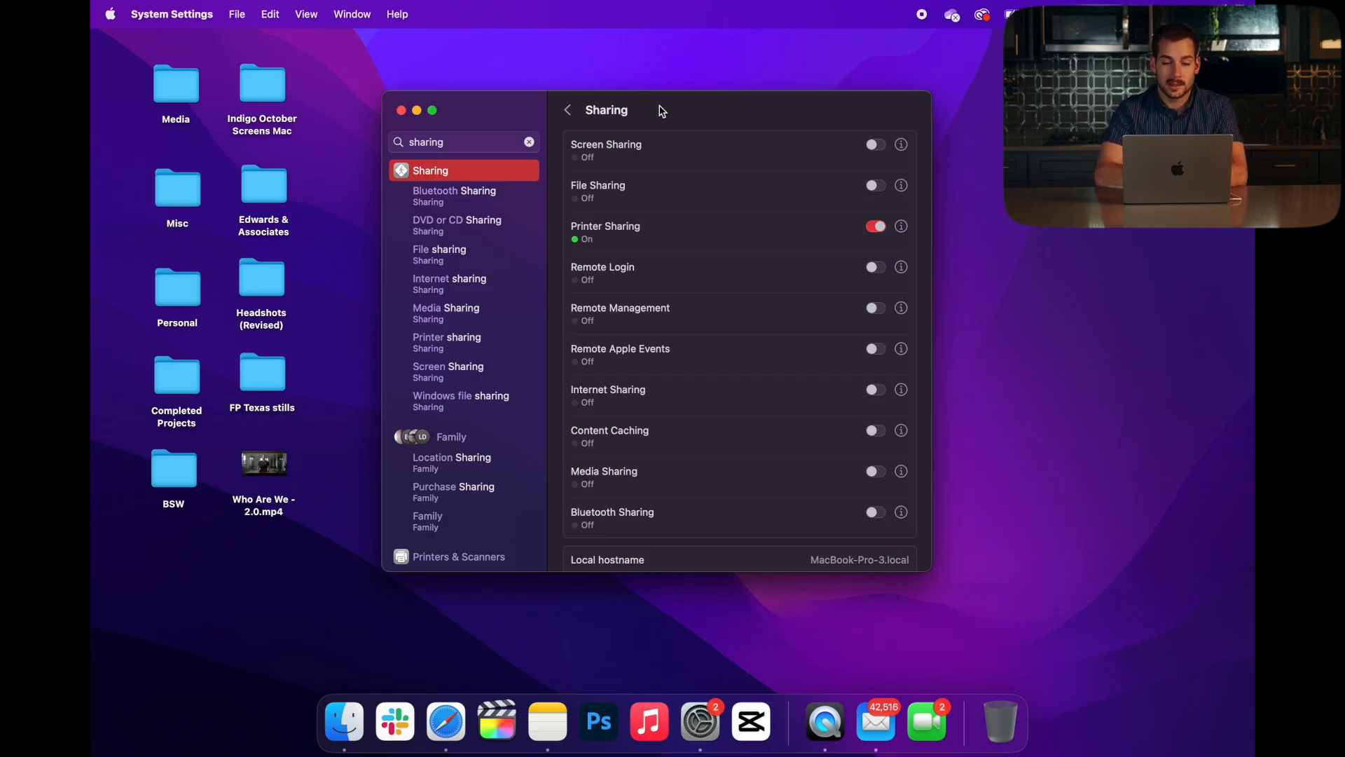
# Scroll through the Sharing pane on the way back to Appearance.
pyautogui.scroll(-3)
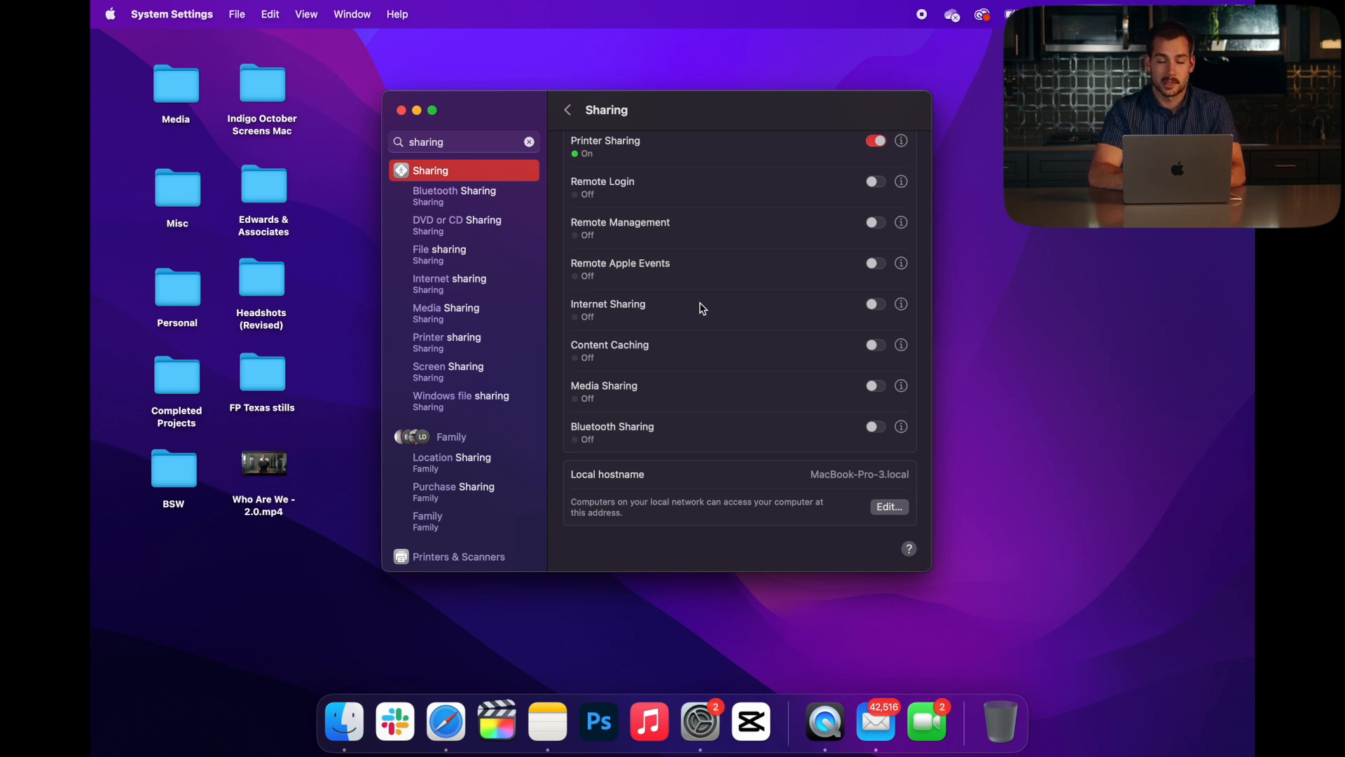
pyautogui.scroll(-3)
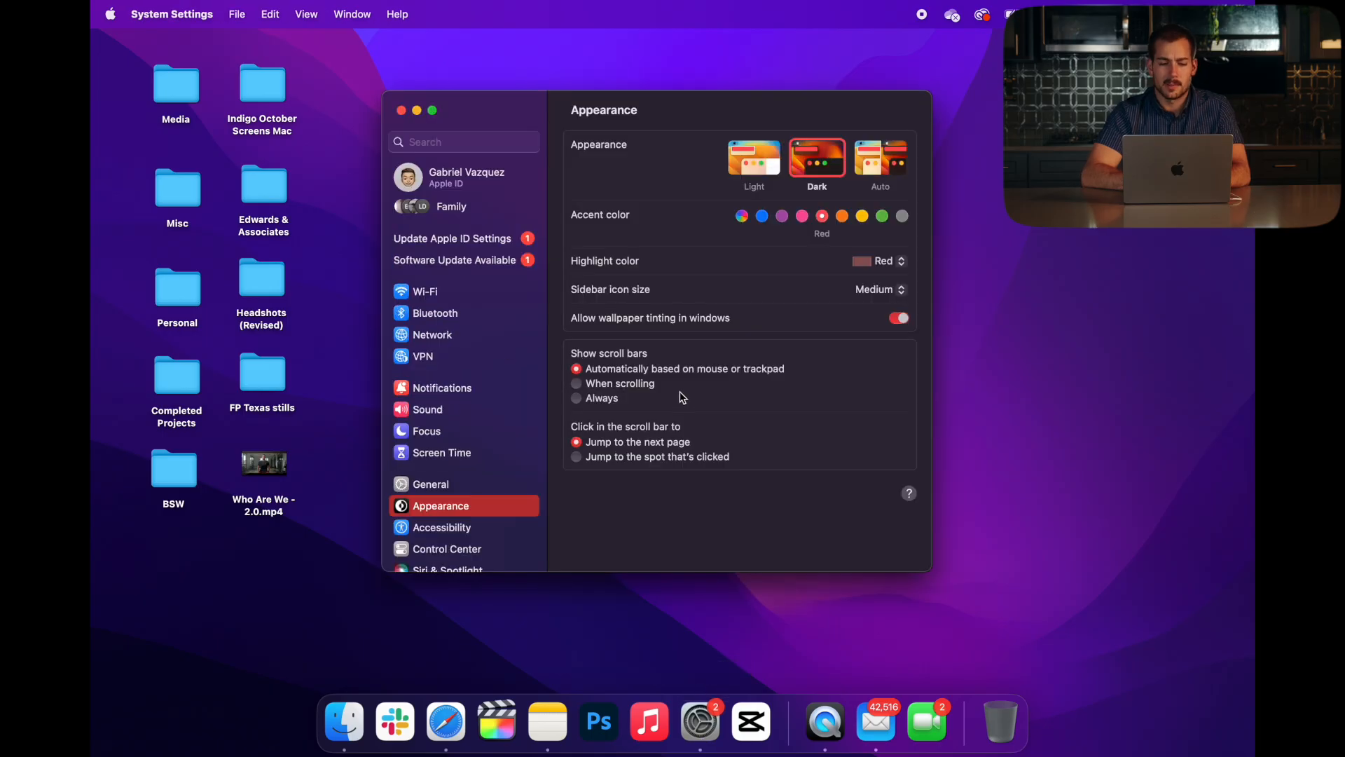
# Switch to the browser showing the speedtest.net page.
pyautogui.click(432, 333)
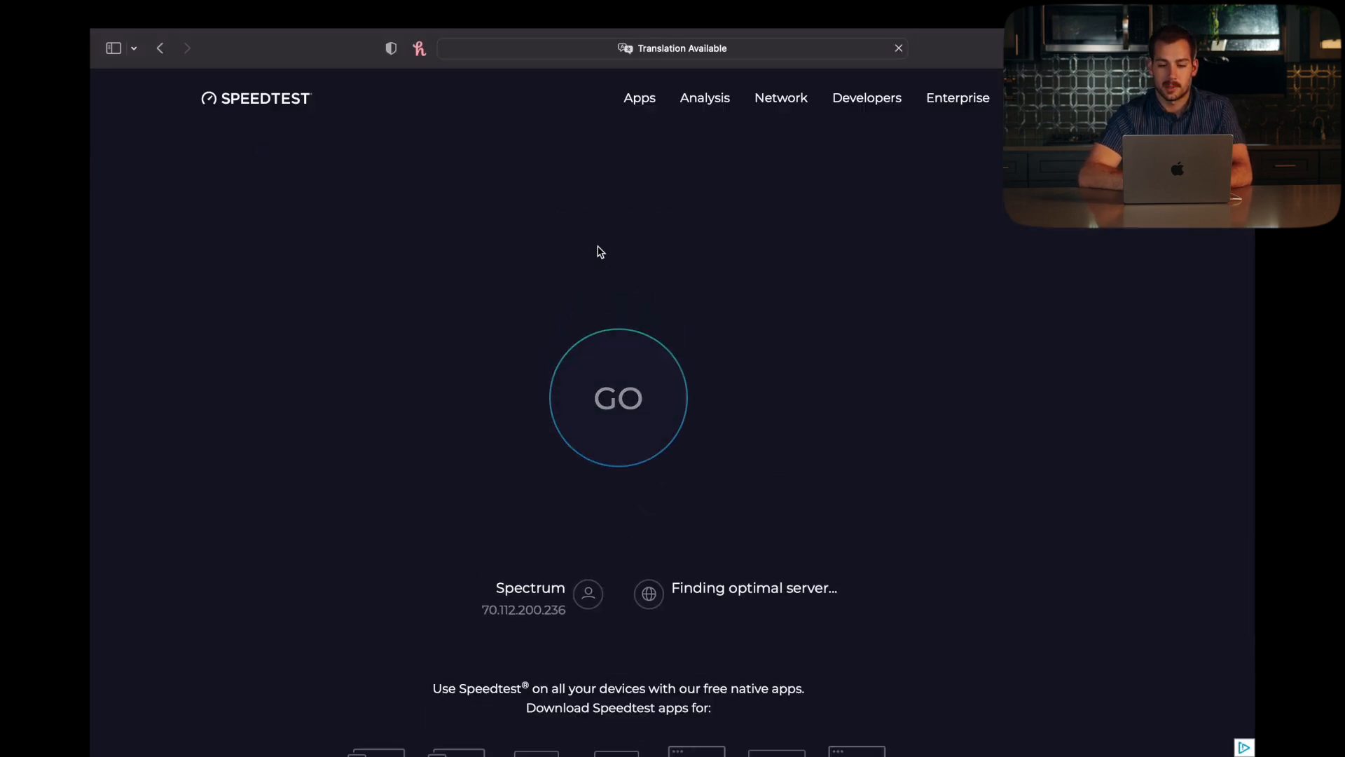
# Start the speedtest.net internet speed test with the GO button.
pyautogui.click(618, 397)
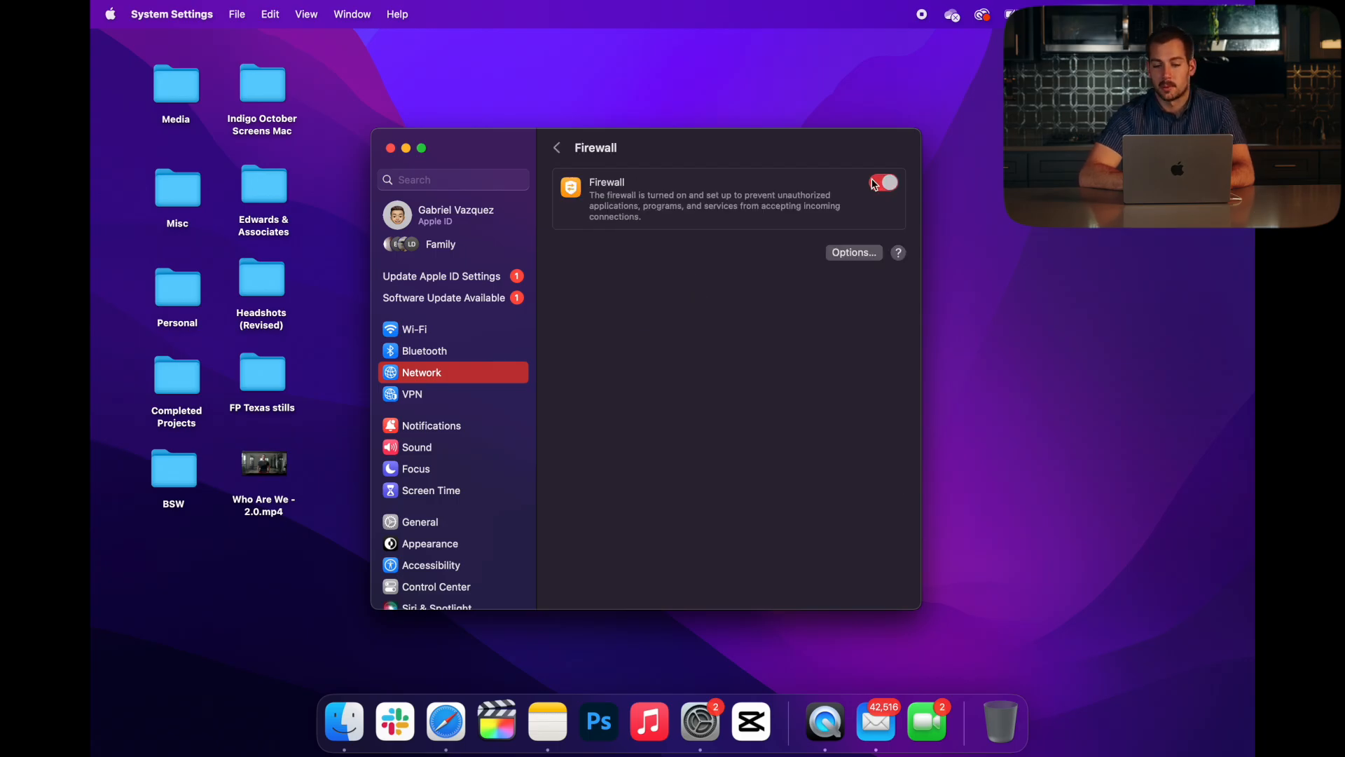
# Toggle the firewall off and authorise the change with a password.
pyautogui.click(884, 182)
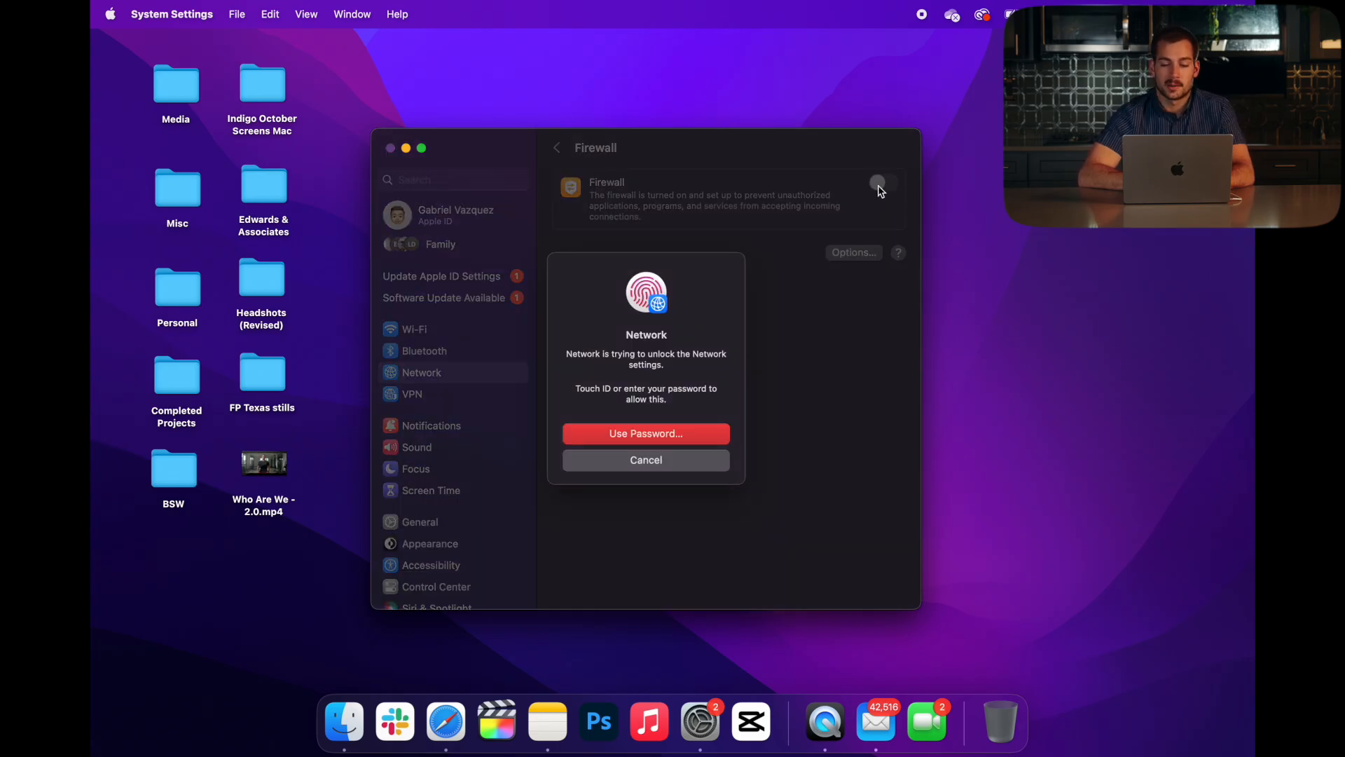
pyautogui.click(645, 459)
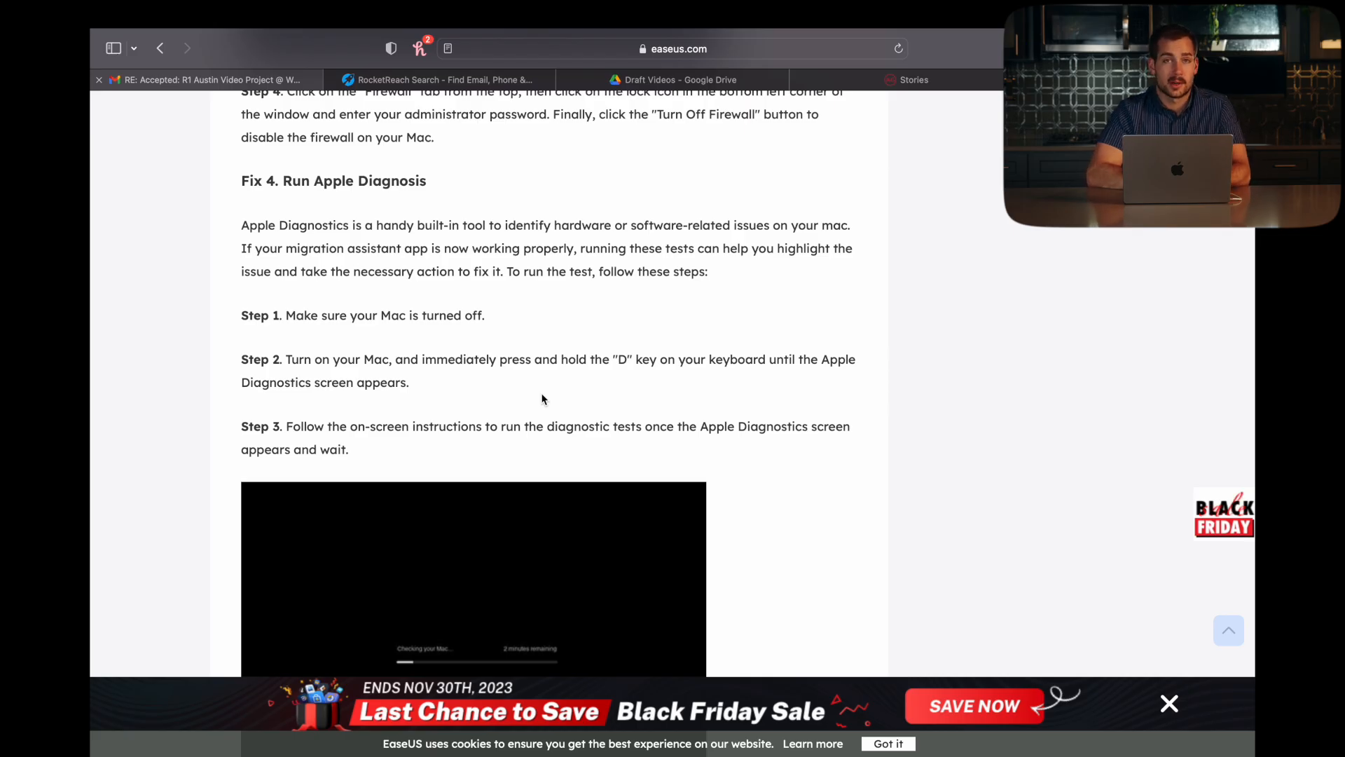
# Scroll the EaseUS article through Fix 4 Apple Diagnostics to the Fix 5 heading.
pyautogui.scroll(-3)
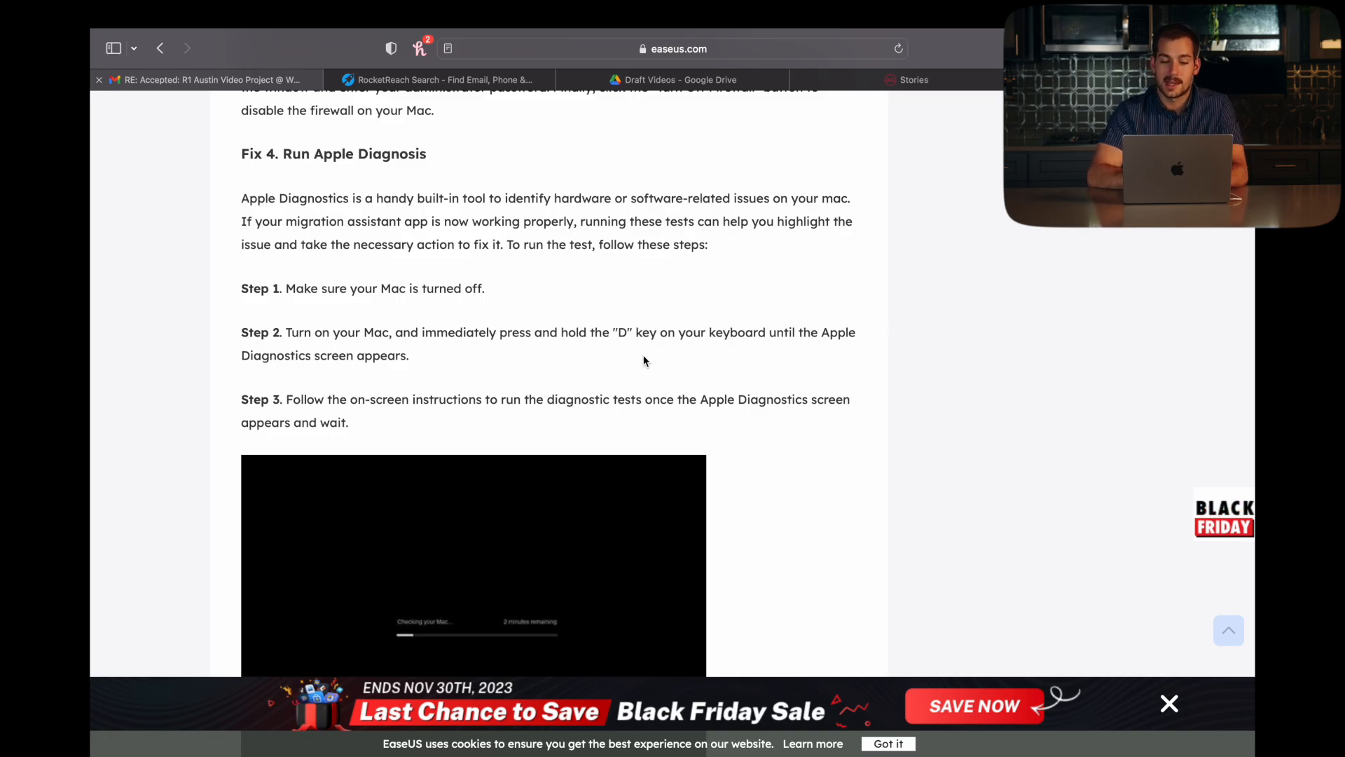
pyautogui.scroll(-3)
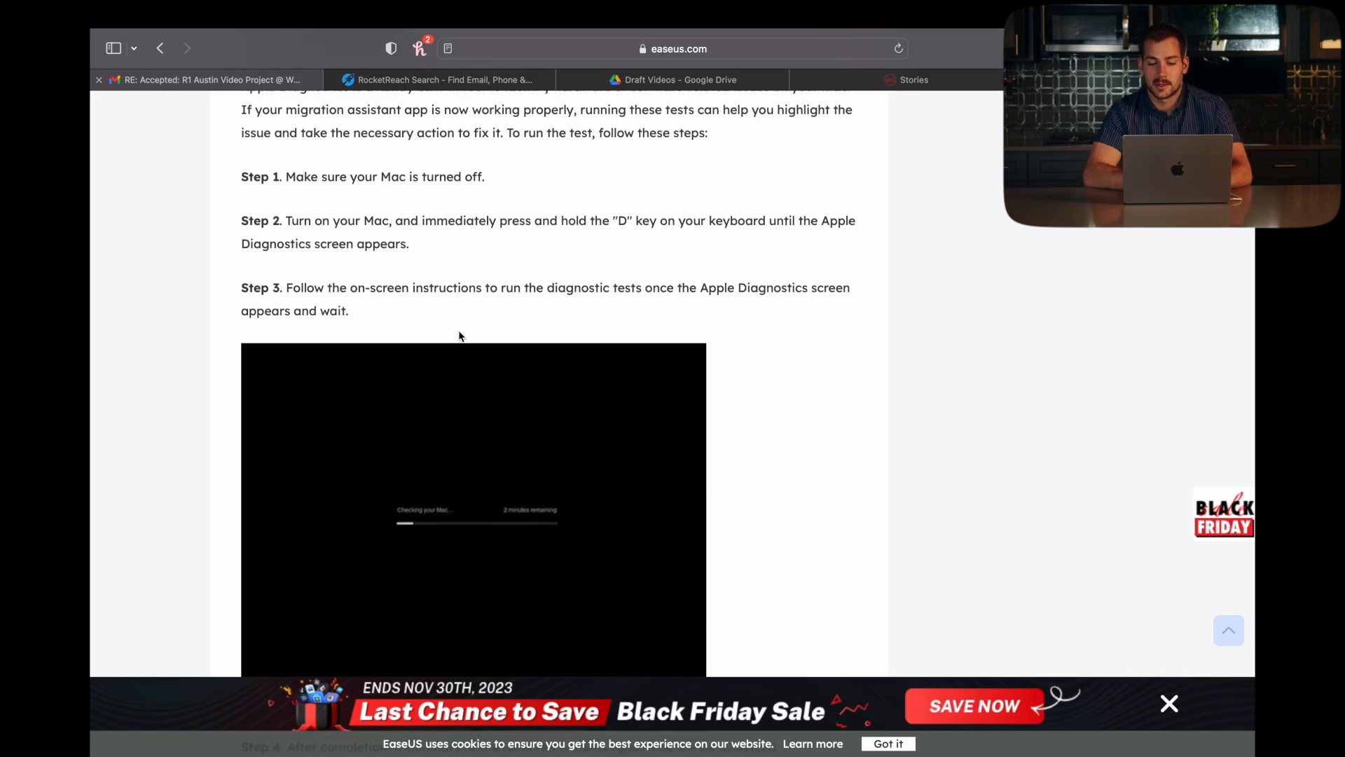
pyautogui.scroll(-3)
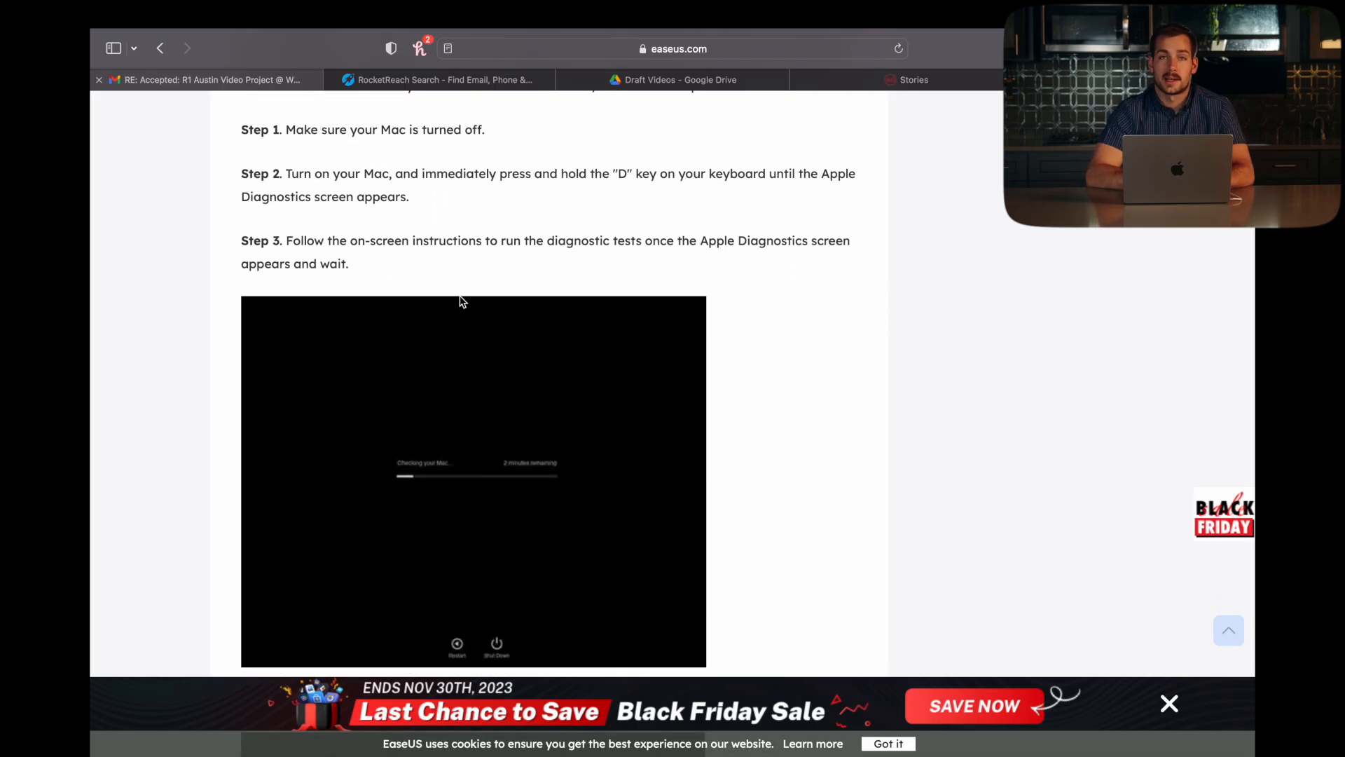
pyautogui.scroll(-3)
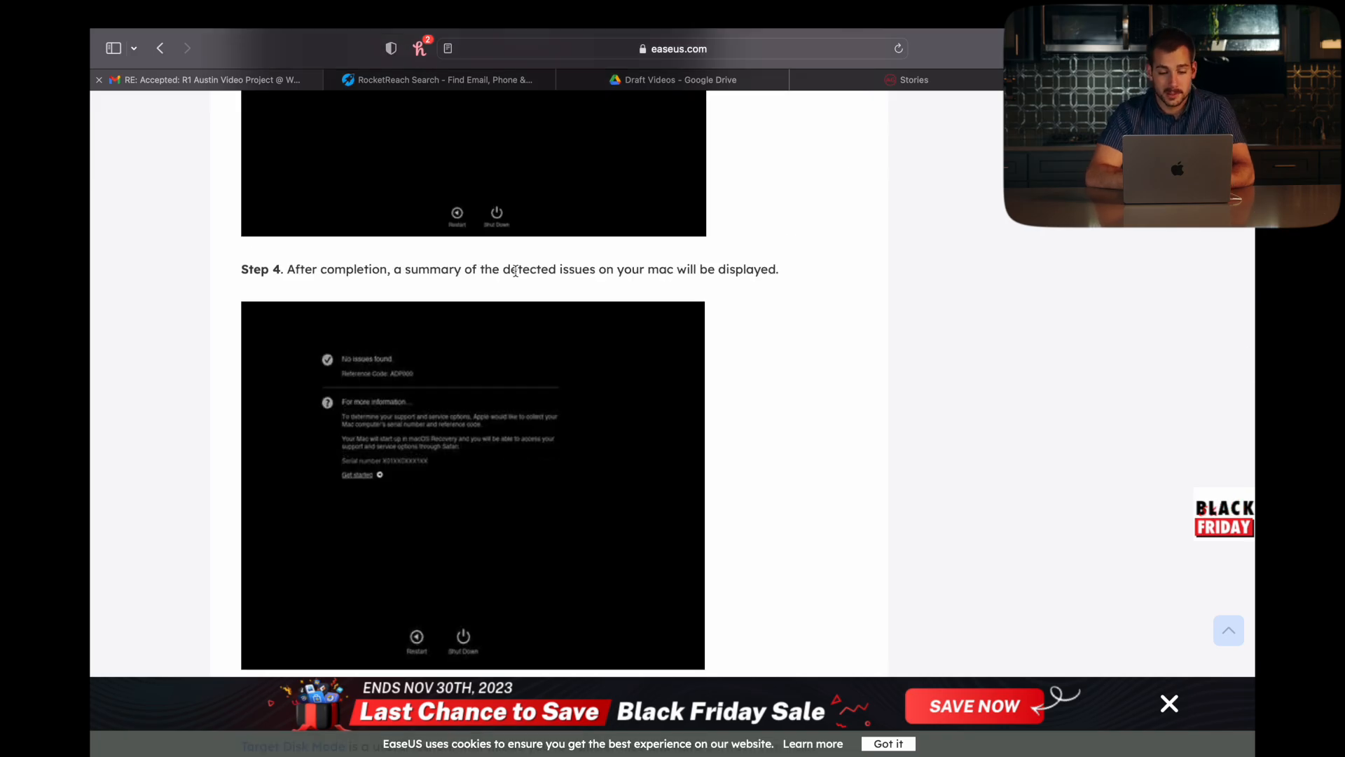
pyautogui.scroll(-3)
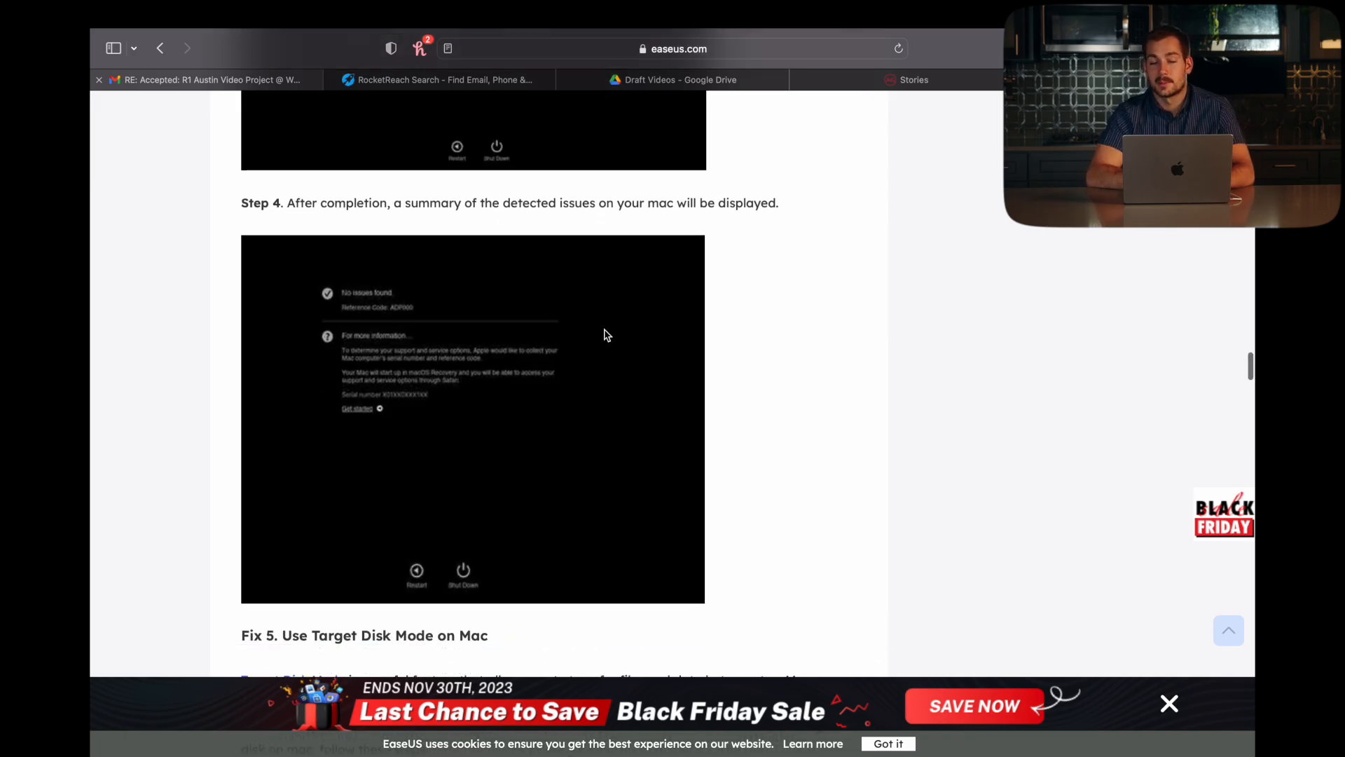
# Scroll through the four Target Disk Mode steps to the Fix 6 heading.
pyautogui.scroll(-3)
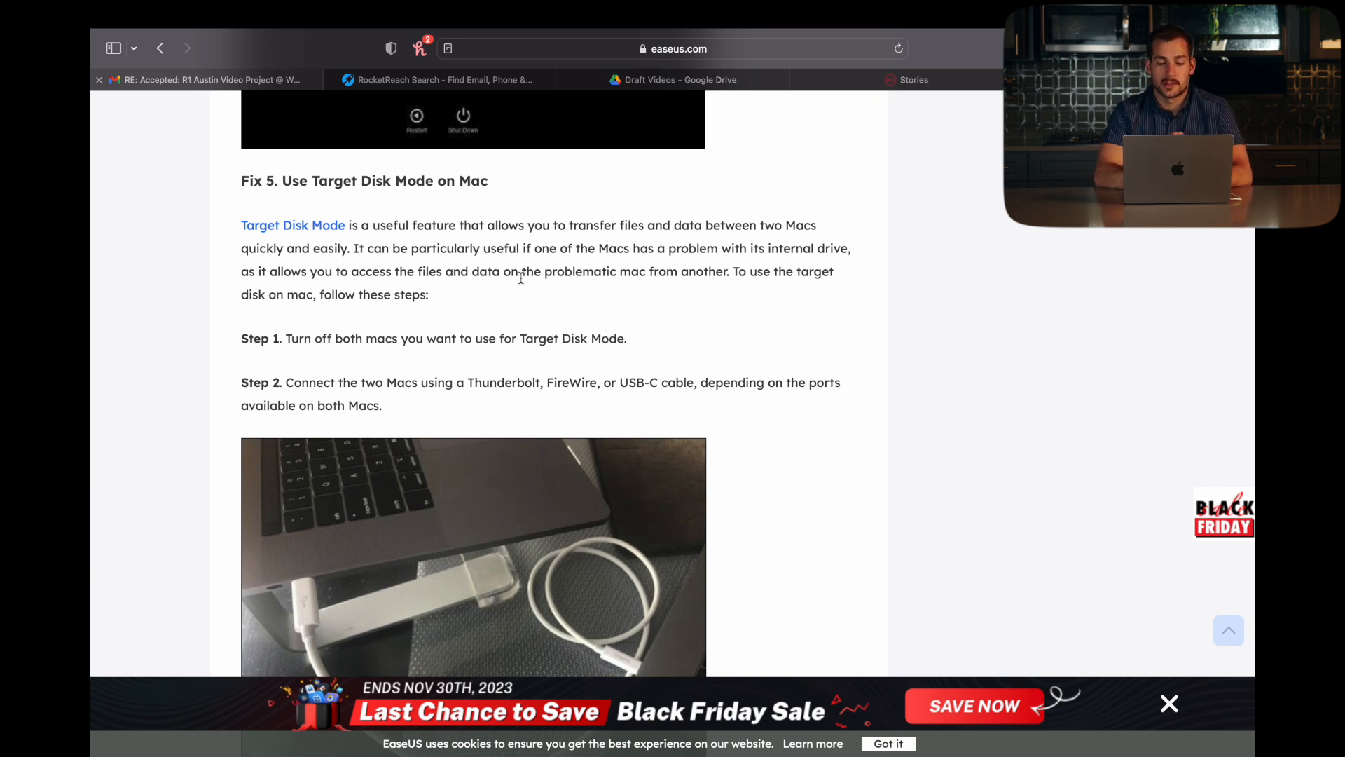
pyautogui.scroll(-3)
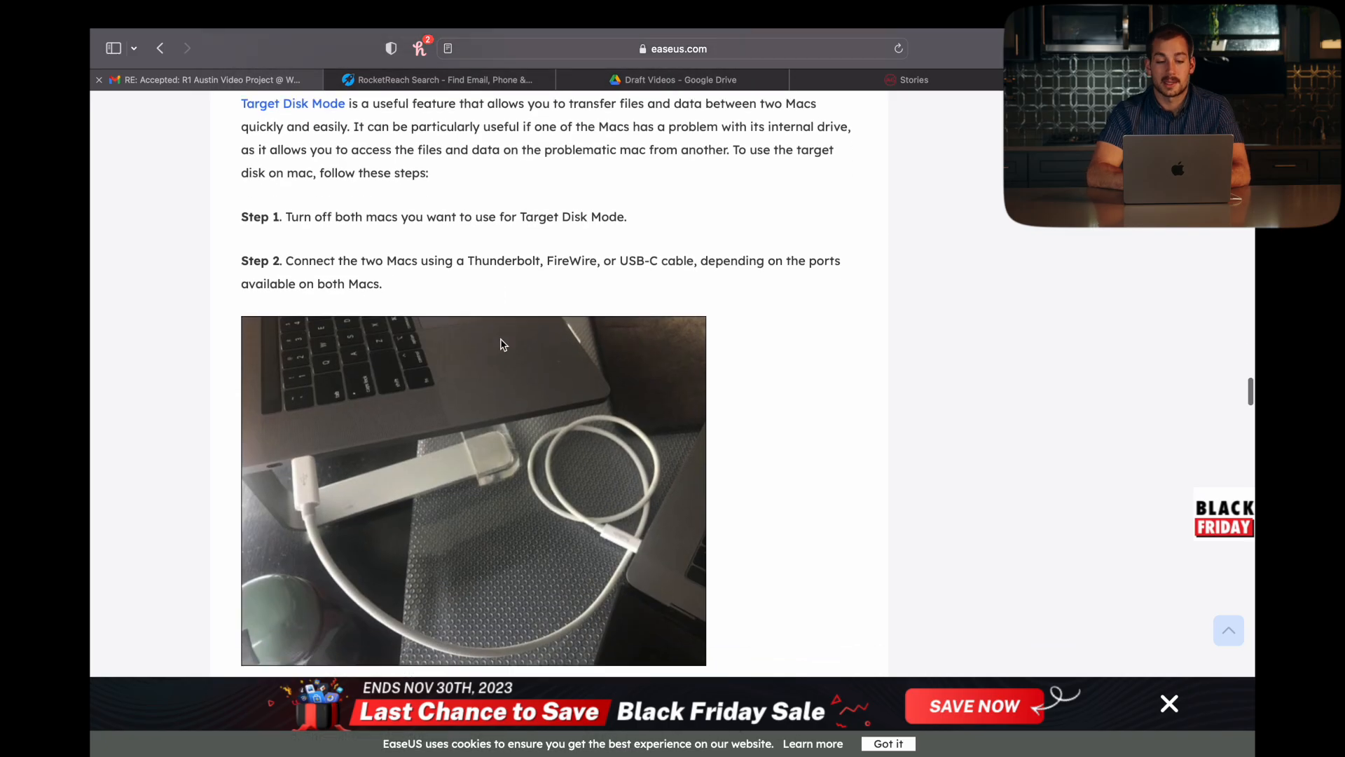
pyautogui.scroll(-3)
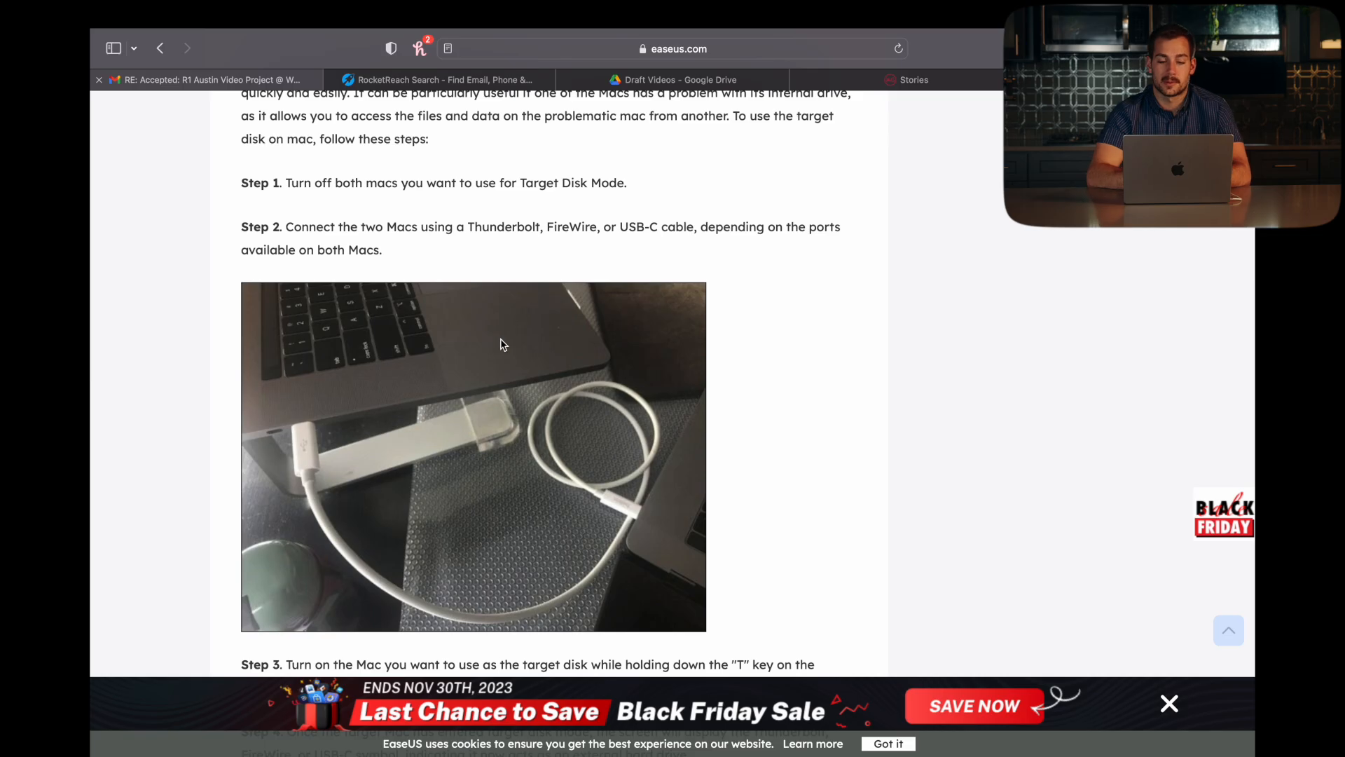
pyautogui.scroll(-3)
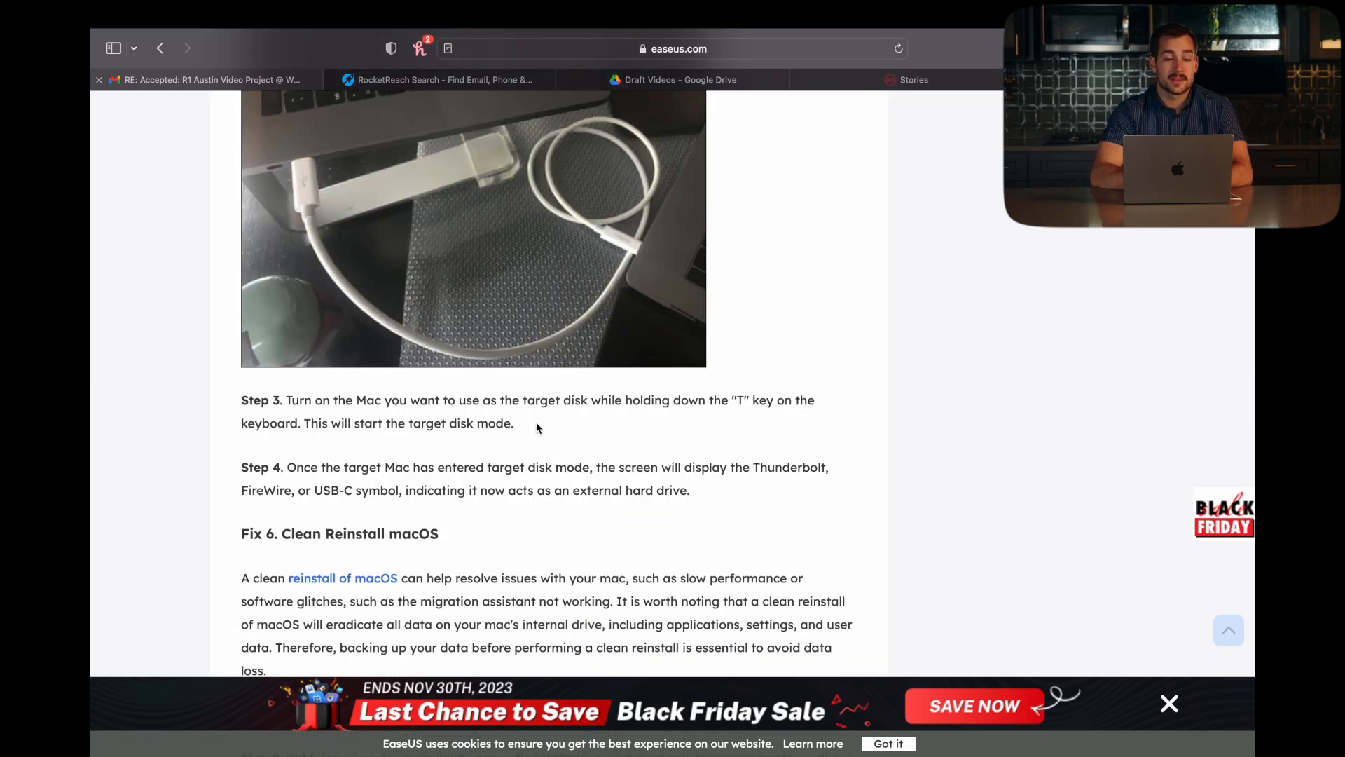